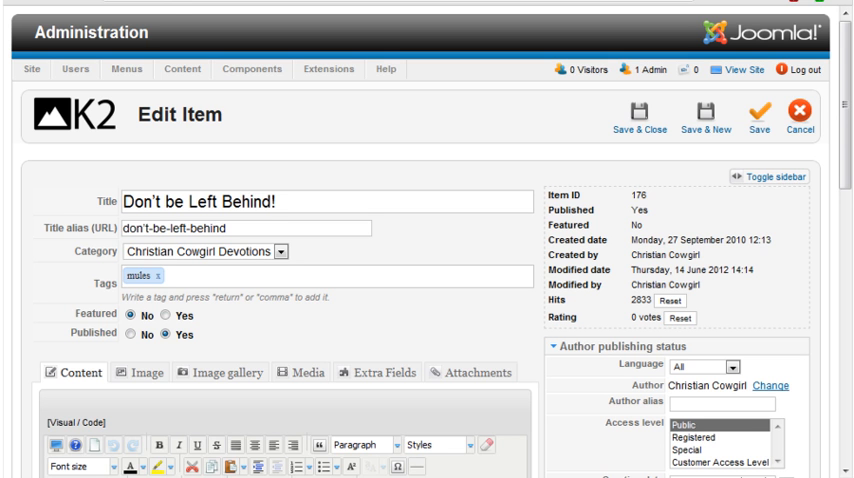
{"action": "mouse_move", "coordinate": [408, 414]}
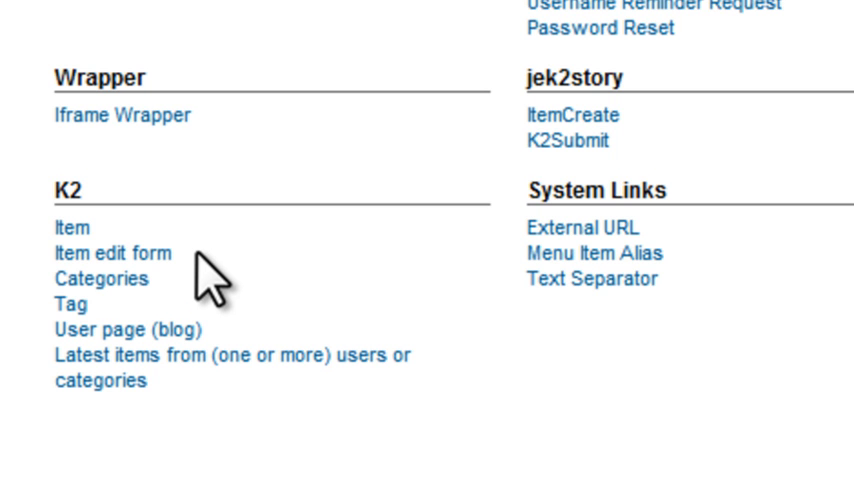
{"action": "mouse_move", "coordinate": [178, 328]}
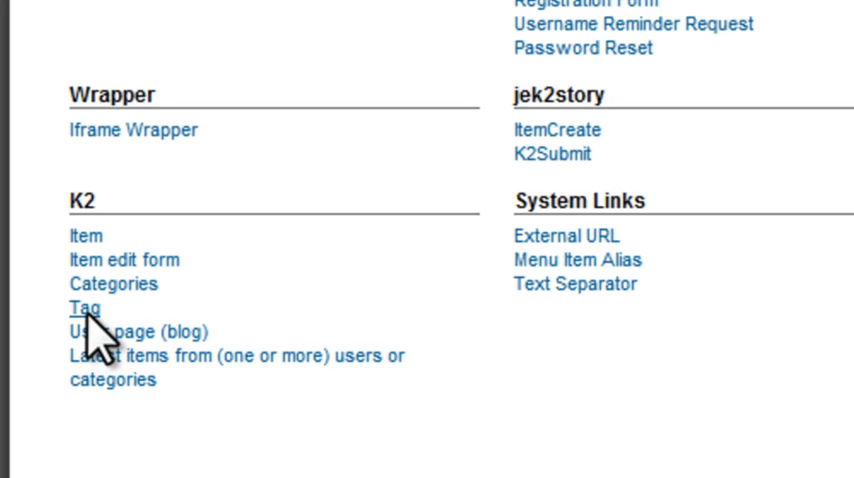
Start a K2 Tag menu item titled 'Mule Articles'.
{"action": "left_click", "coordinate": [80, 304]}
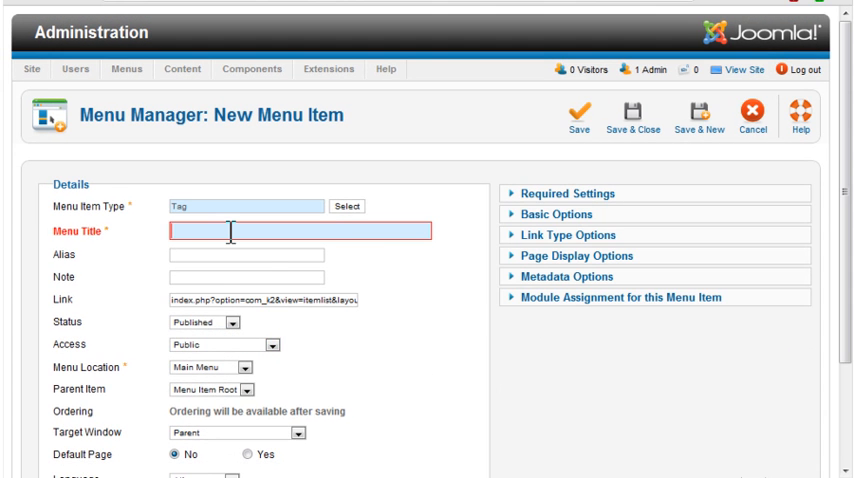
{"action": "type", "text": "Mule Articles"}
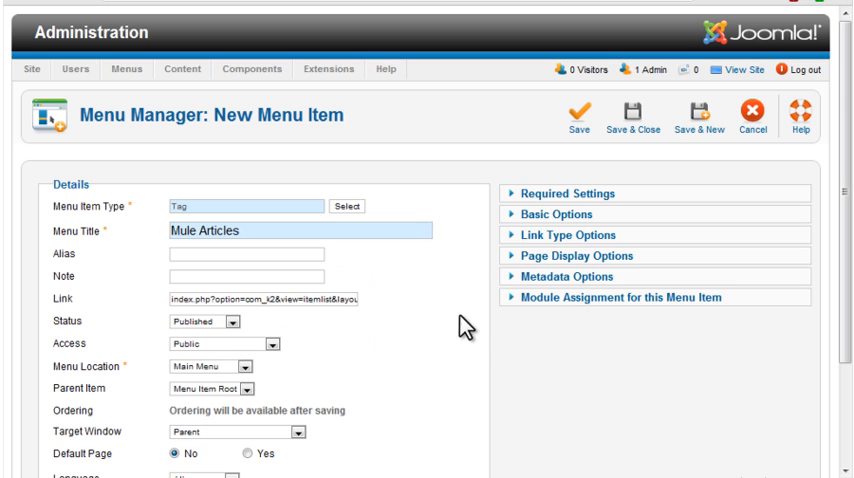
Select the 'mules' tag under Required Settings, review Basic Options, and save the menu item.
{"action": "left_click", "coordinate": [568, 190]}
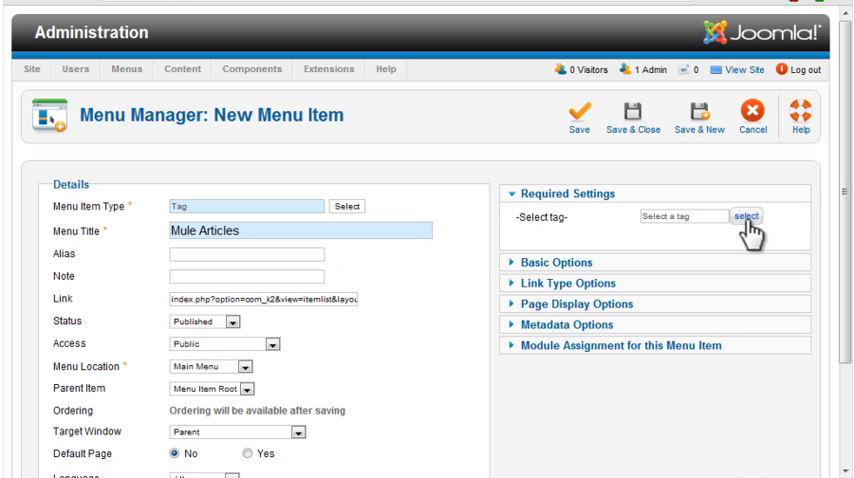
{"action": "left_click", "coordinate": [742, 212]}
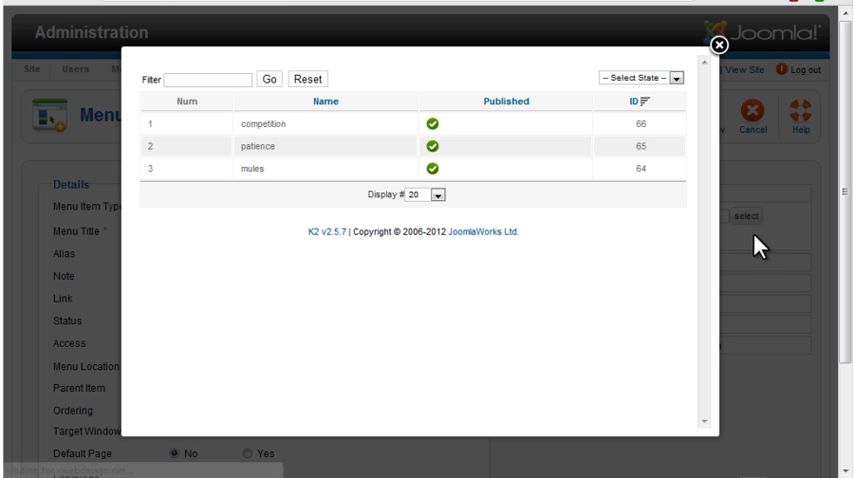
{"action": "left_click", "coordinate": [268, 168]}
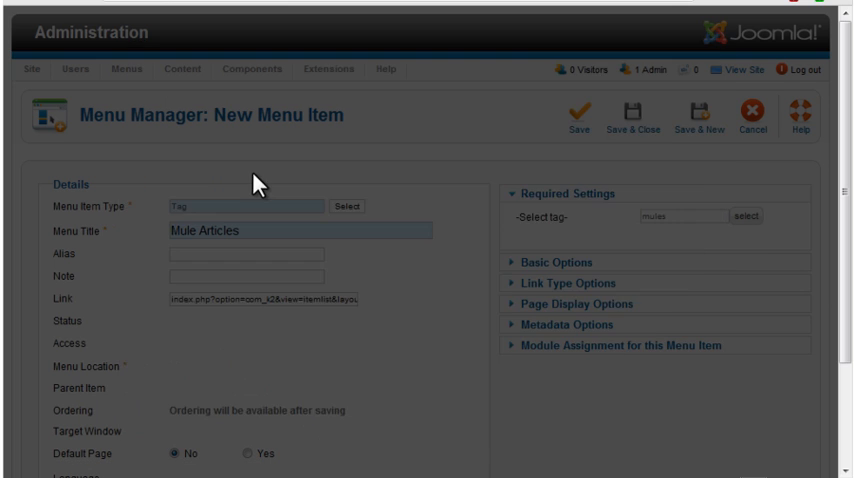
{"action": "left_click", "coordinate": [540, 256]}
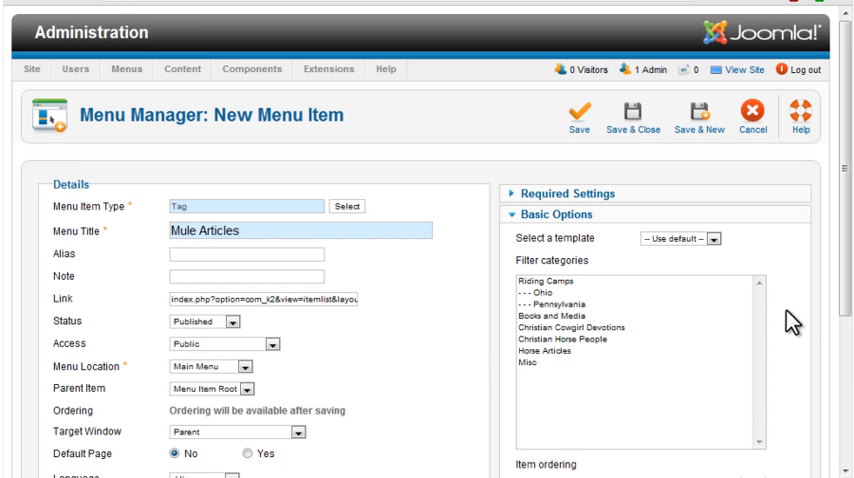
{"action": "scroll", "scroll_direction": "down", "scroll_amount": 3}
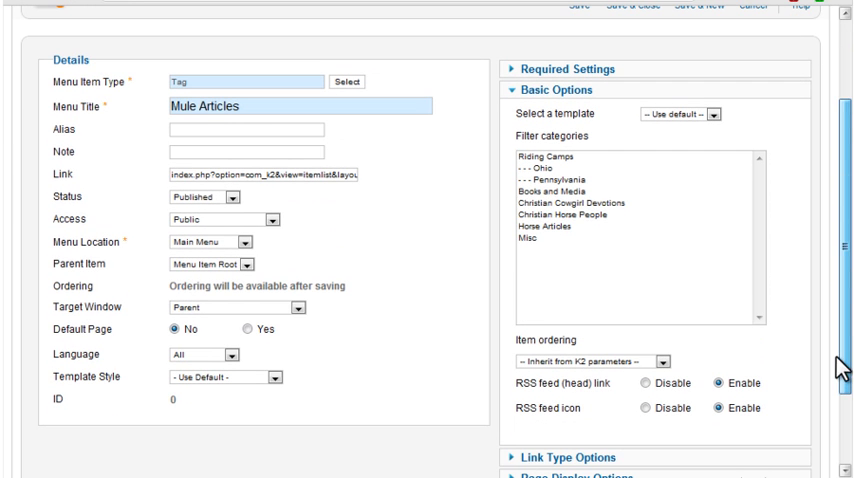
{"action": "left_click", "coordinate": [570, 202]}
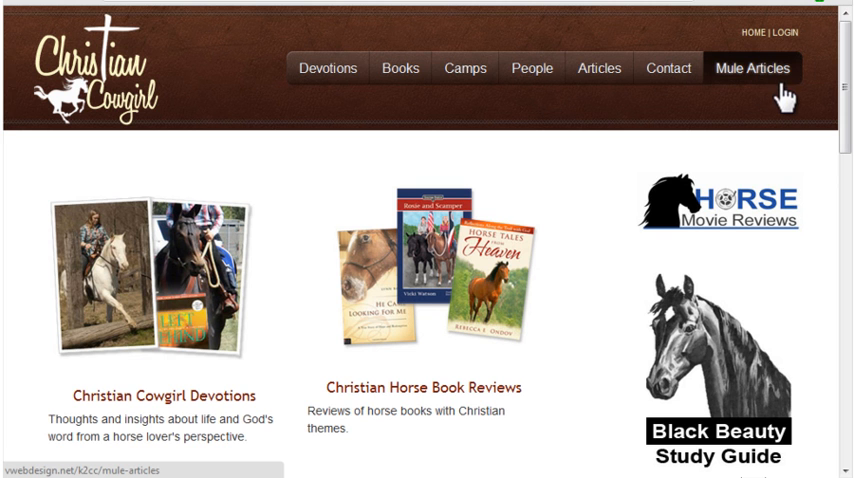
View the Mule Articles page of mule-tagged posts, then the home page's Tag Cloud and Blog Archive.
{"action": "left_click", "coordinate": [752, 68]}
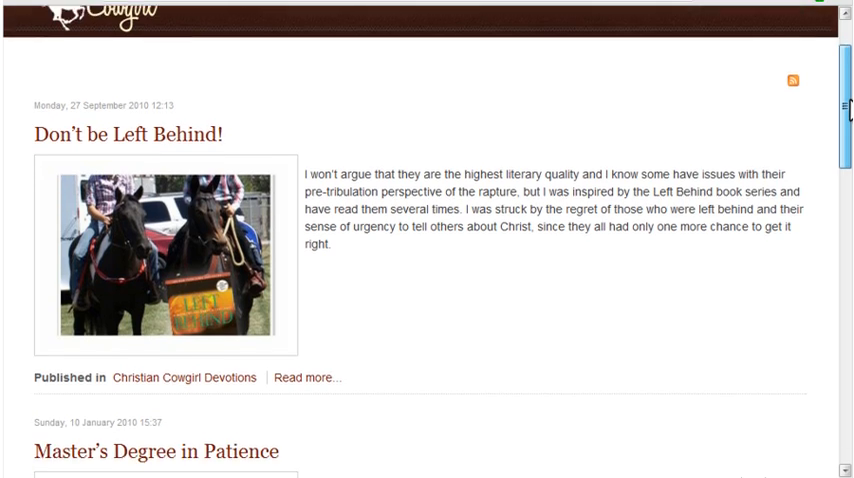
{"action": "scroll", "scroll_direction": "down", "scroll_amount": 3}
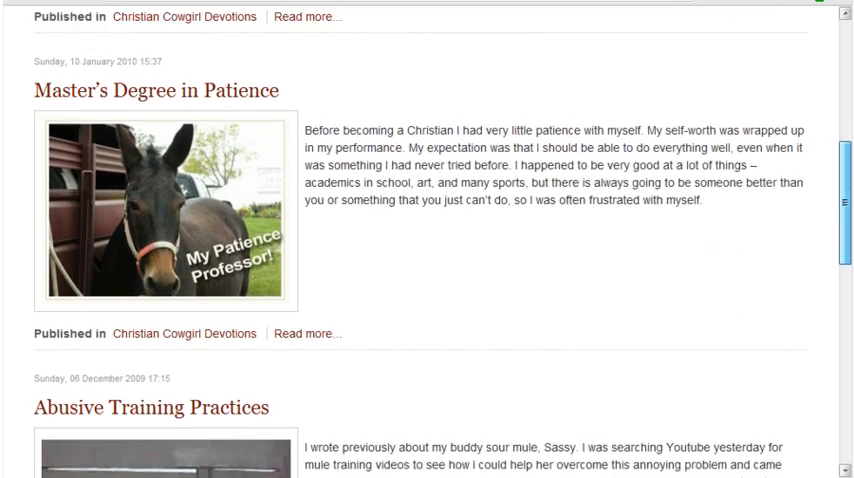
{"action": "scroll", "scroll_direction": "down", "scroll_amount": 3}
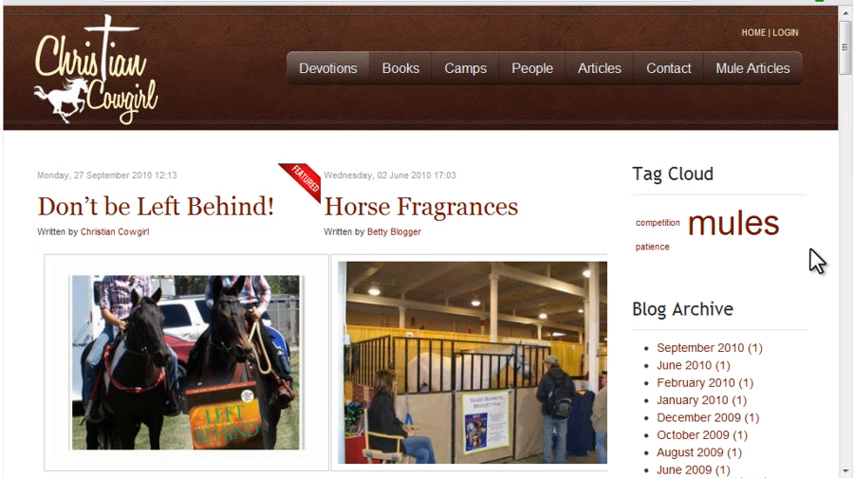
{"action": "mouse_move", "coordinate": [808, 224]}
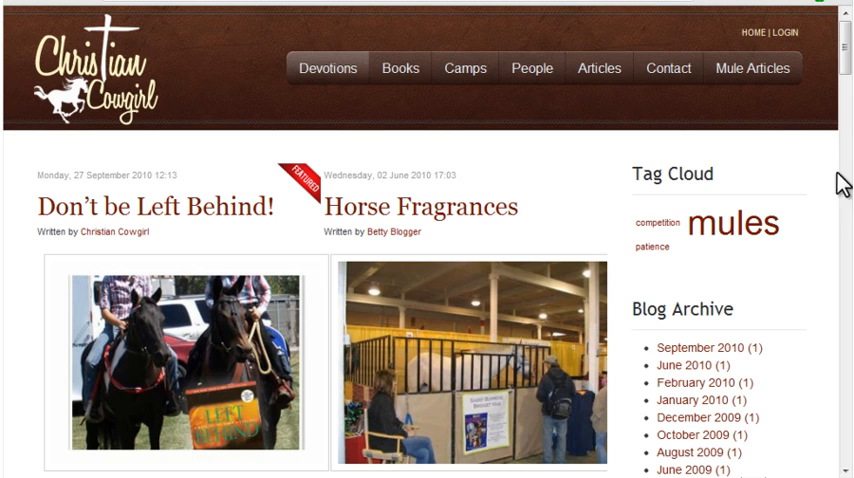
{"action": "scroll", "scroll_direction": "down", "scroll_amount": 3}
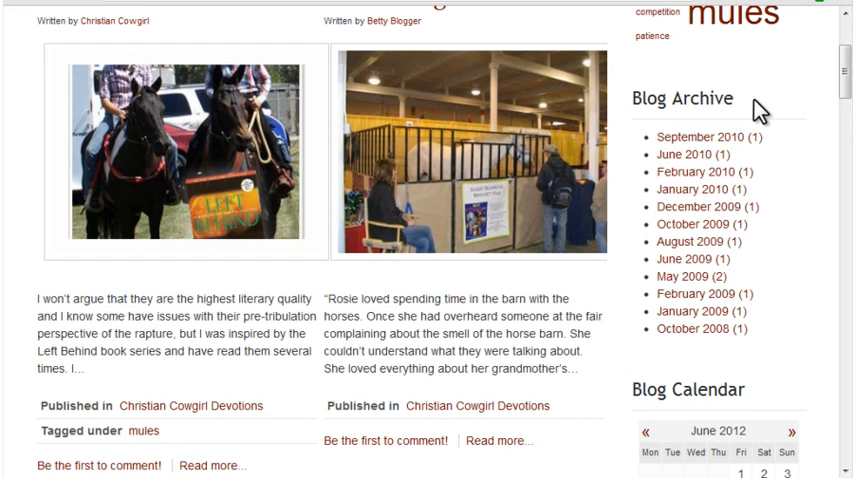
{"action": "scroll", "scroll_direction": "down", "scroll_amount": 3}
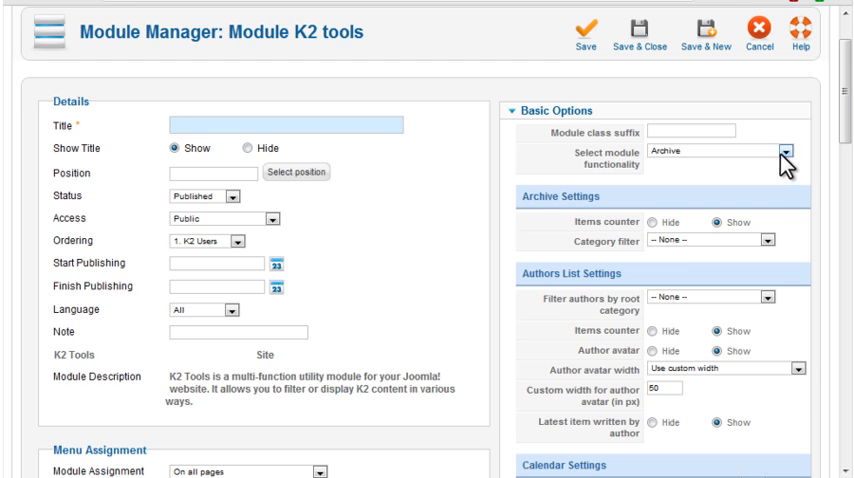
Set the K2 Tools module functionality to Search Box and title it 'K2 Search'.
{"action": "left_click", "coordinate": [788, 152]}
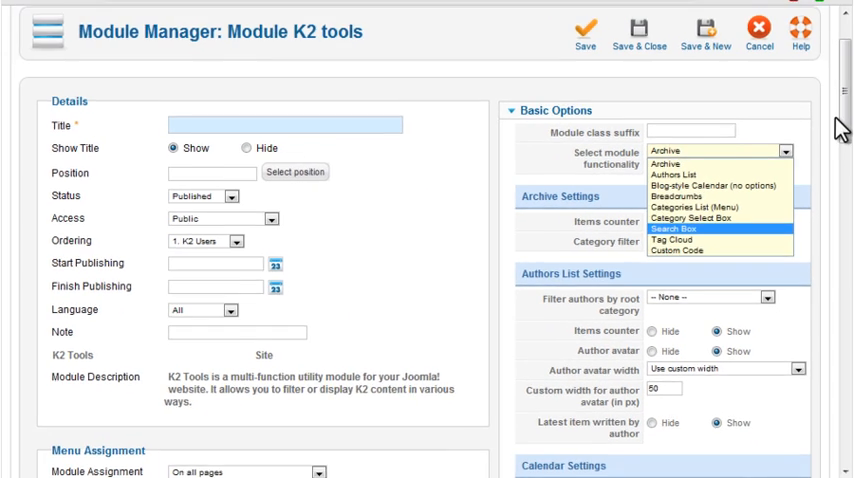
{"action": "scroll", "scroll_direction": "down", "scroll_amount": 3}
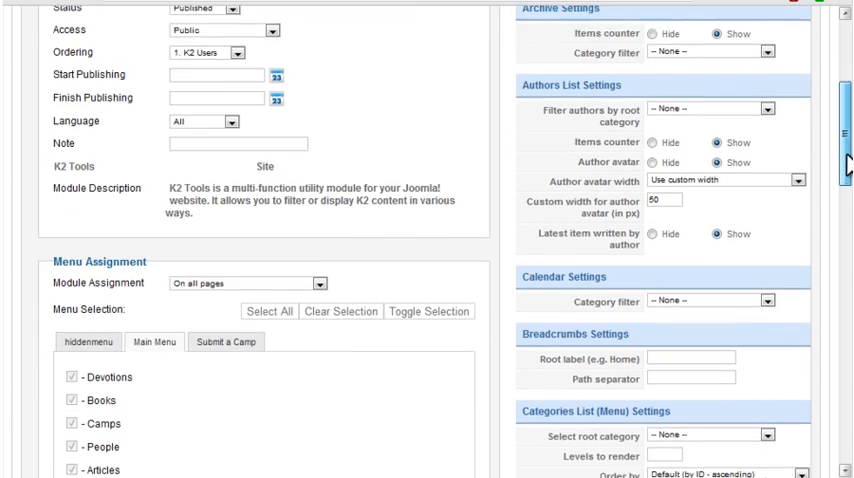
{"action": "scroll", "scroll_direction": "down", "scroll_amount": 3}
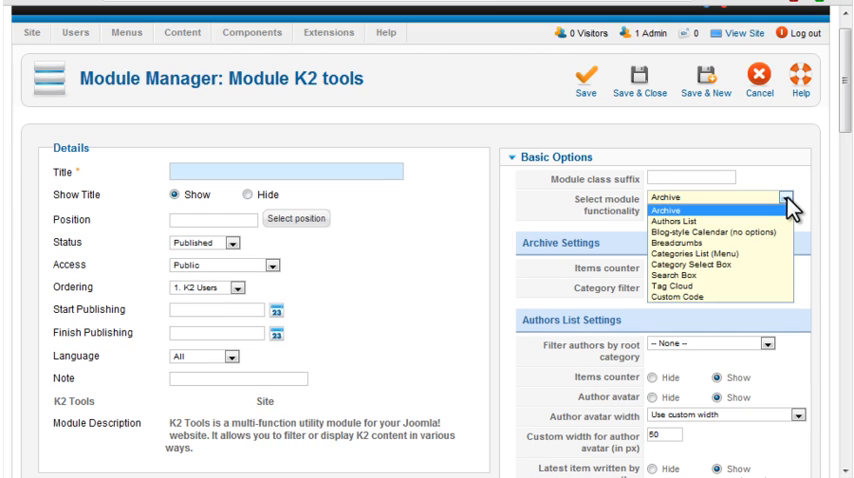
{"action": "mouse_move", "coordinate": [698, 282]}
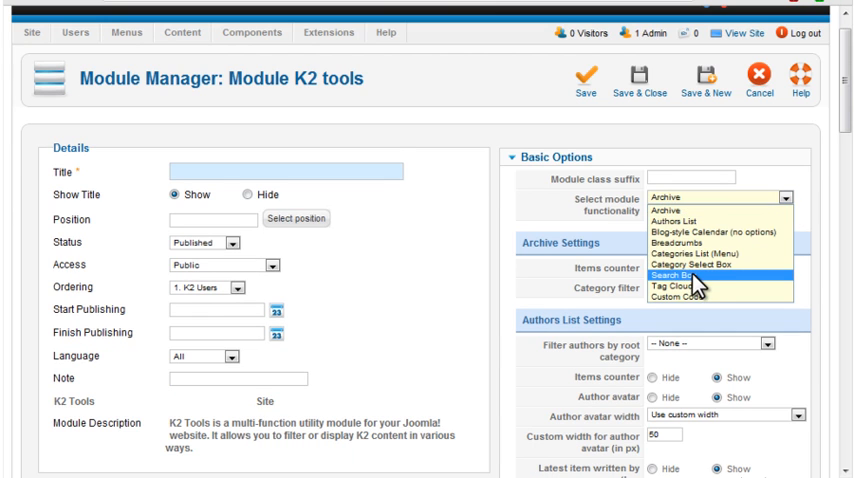
{"action": "left_click", "coordinate": [678, 276]}
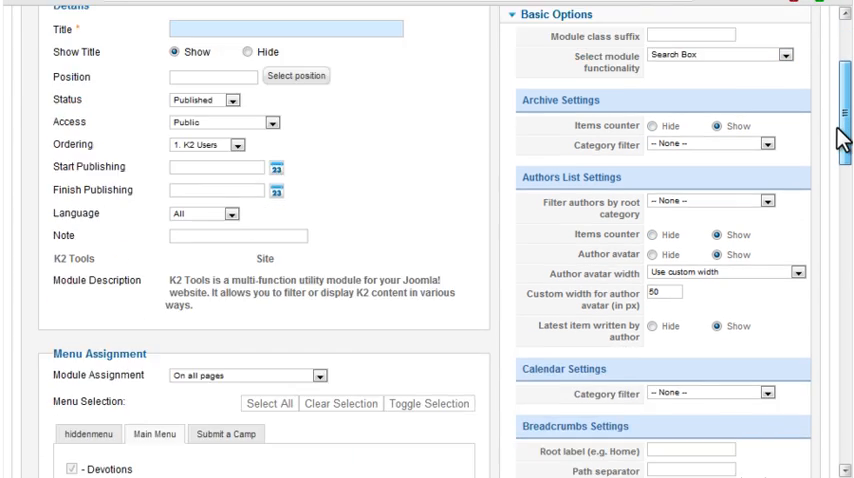
{"action": "scroll", "scroll_direction": "down", "scroll_amount": 3}
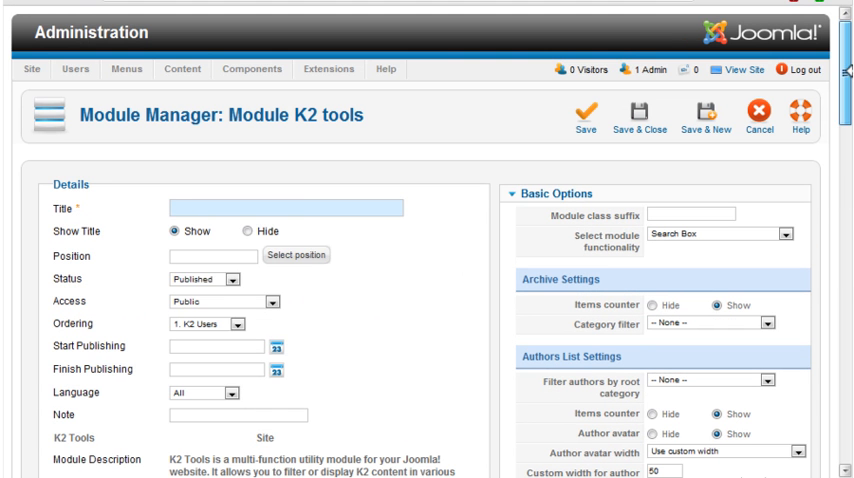
{"action": "type", "text": "K2 Search"}
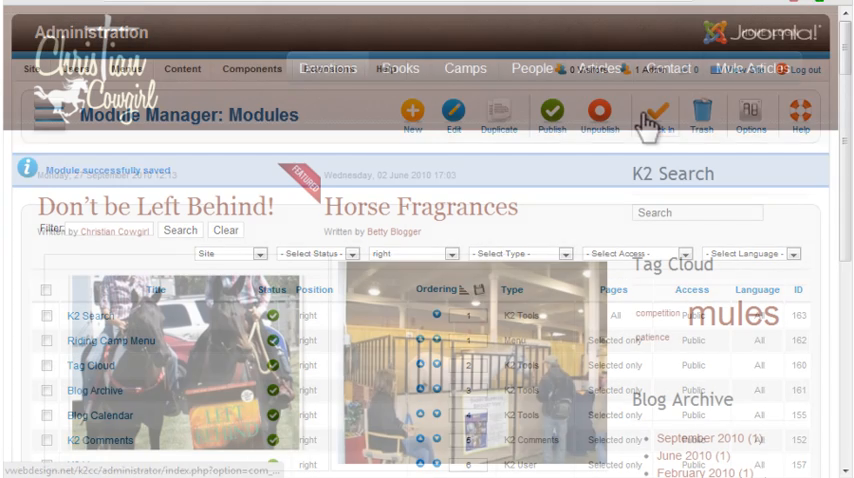
Search the front-end K2 Search box for 'horse' and review the results and search listing options.
{"action": "type", "text": "horse"}
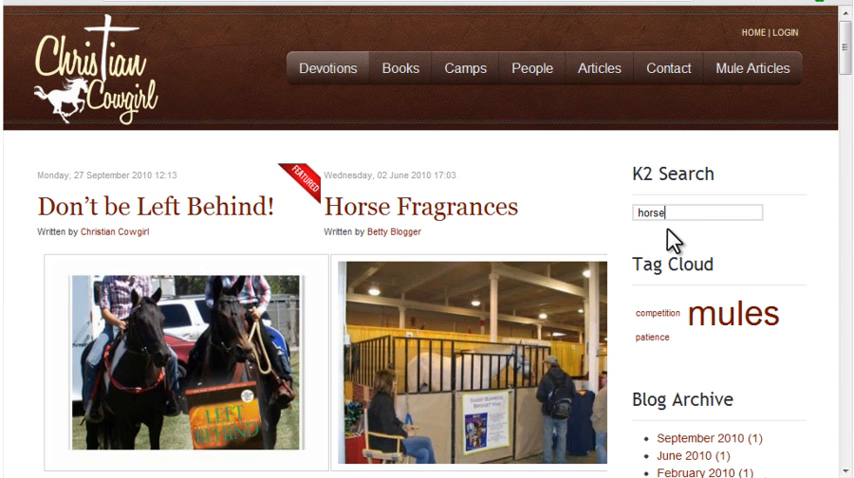
{"action": "left_click", "coordinate": [696, 212]}
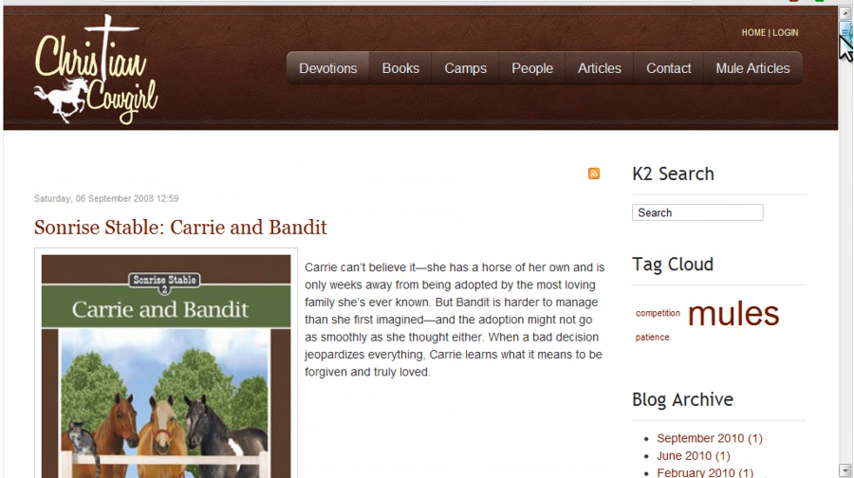
{"action": "scroll", "scroll_direction": "down", "scroll_amount": 3}
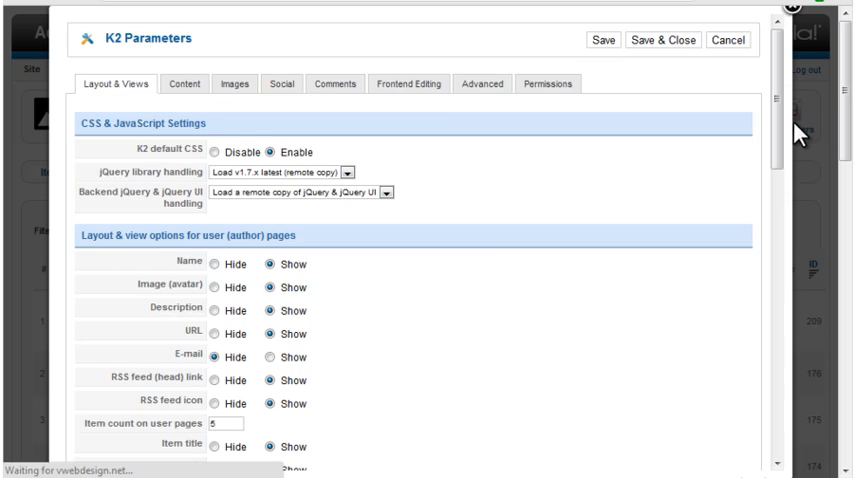
{"action": "scroll", "scroll_direction": "down", "scroll_amount": 3}
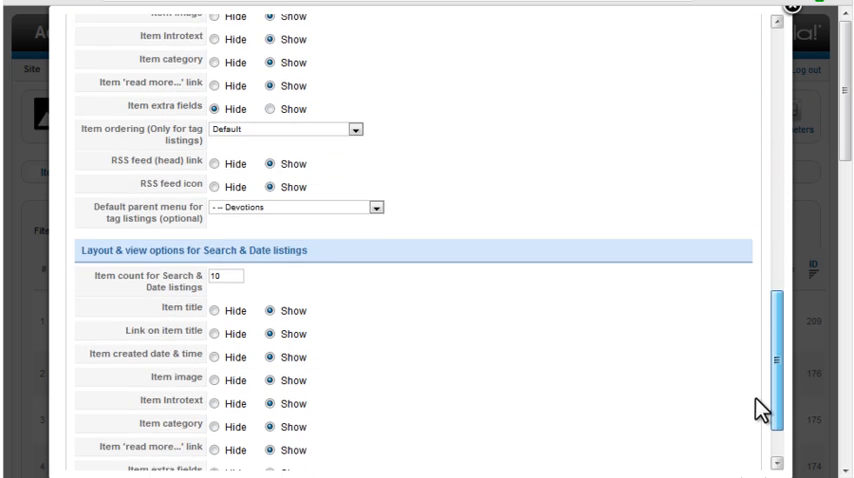
{"action": "scroll", "scroll_direction": "down", "scroll_amount": 3}
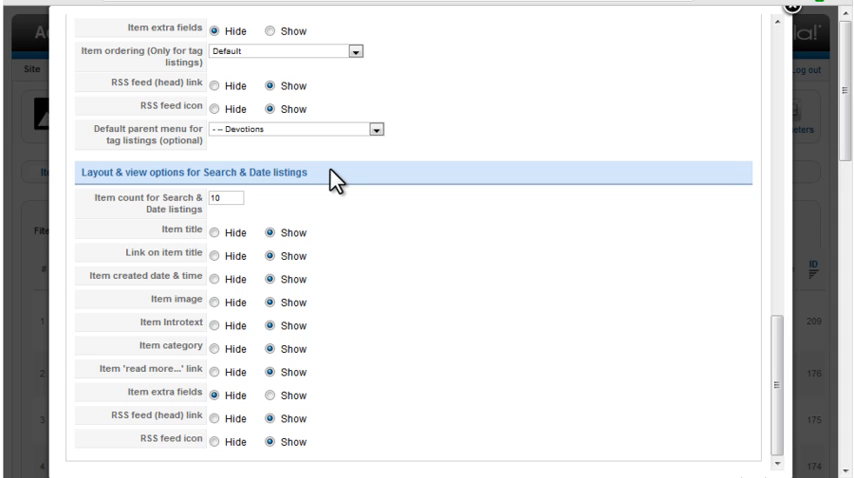
{"action": "mouse_move", "coordinate": [336, 288]}
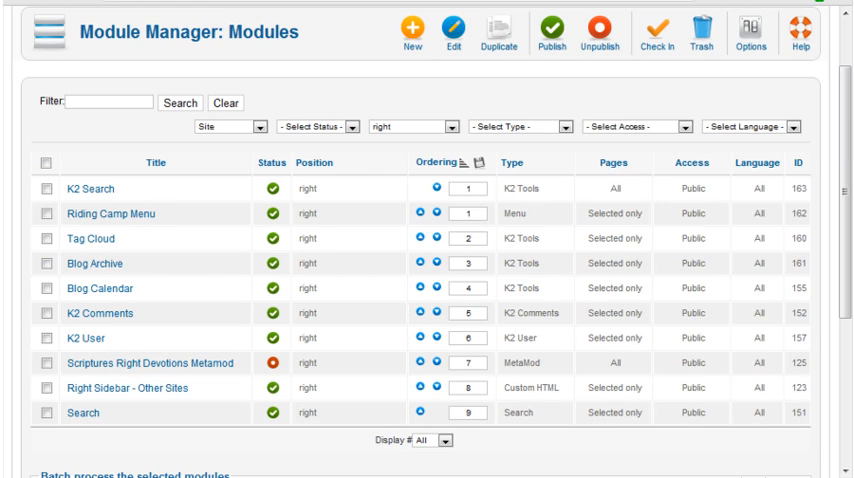
Create a new K2 Users module in position 'right' fetching users with most items, limit 4.
{"action": "left_click", "coordinate": [408, 24]}
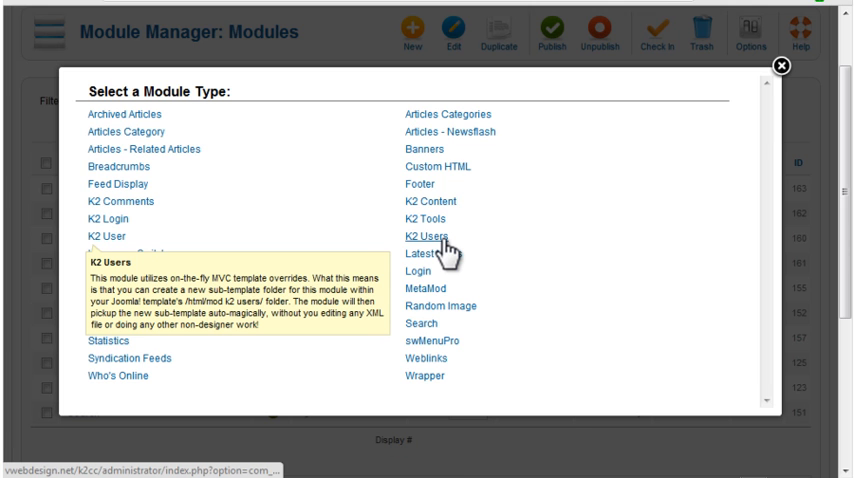
{"action": "left_click", "coordinate": [420, 236]}
{"action": "type", "text": "r"}
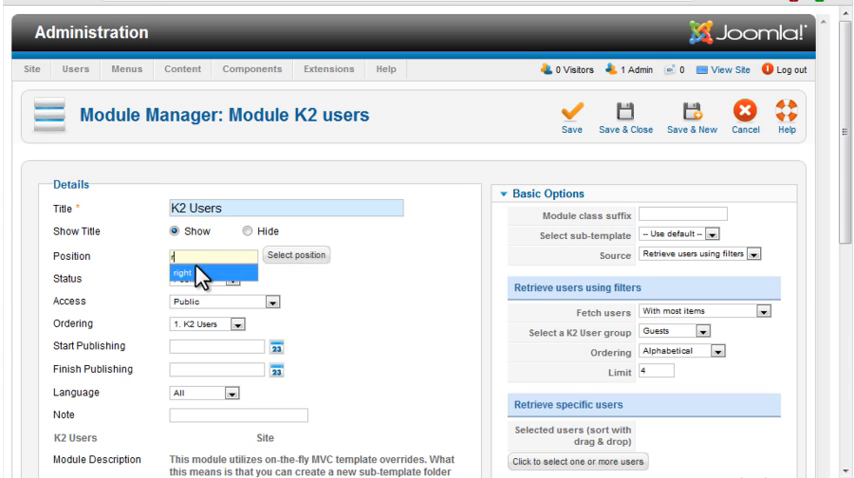
{"action": "left_click", "coordinate": [170, 272]}
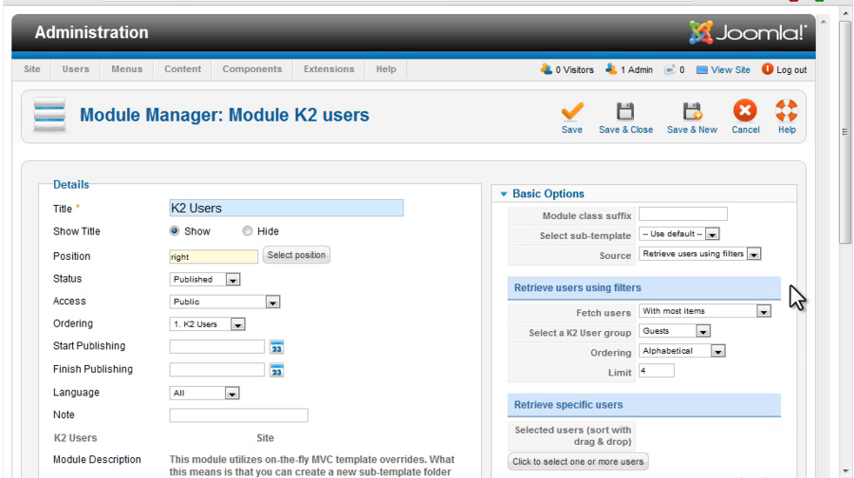
{"action": "mouse_move", "coordinate": [796, 312]}
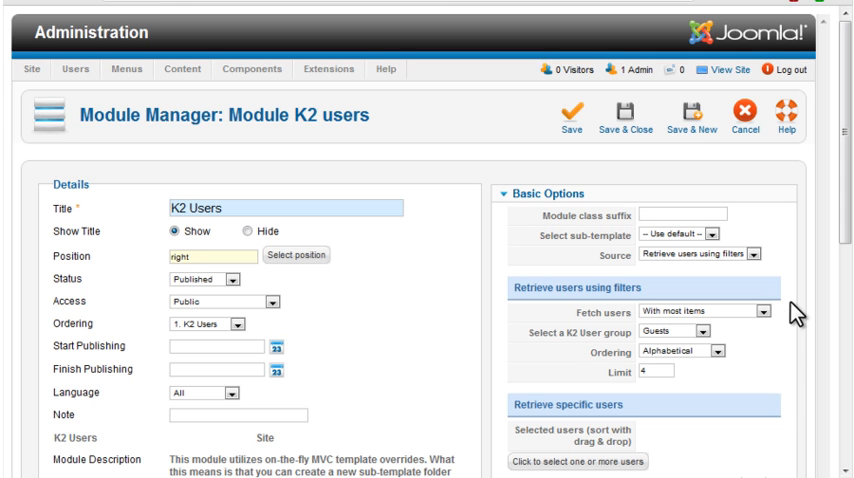
{"action": "mouse_move", "coordinate": [802, 288]}
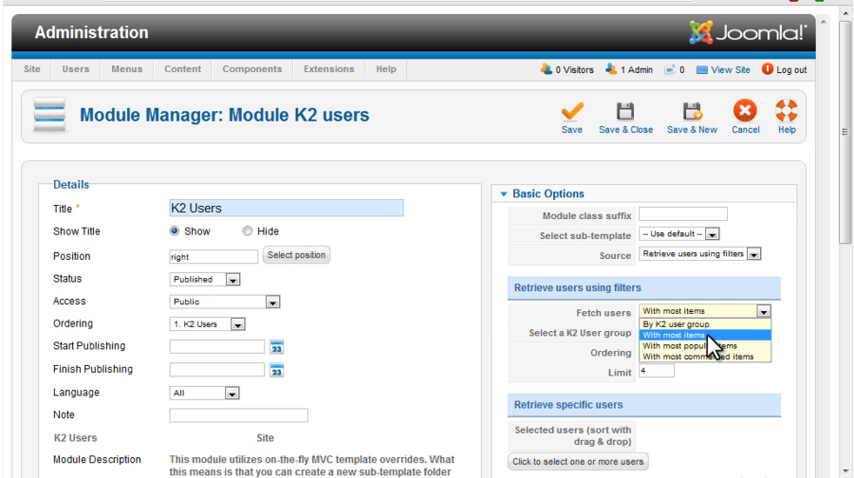
{"action": "scroll", "scroll_direction": "down", "scroll_amount": 3}
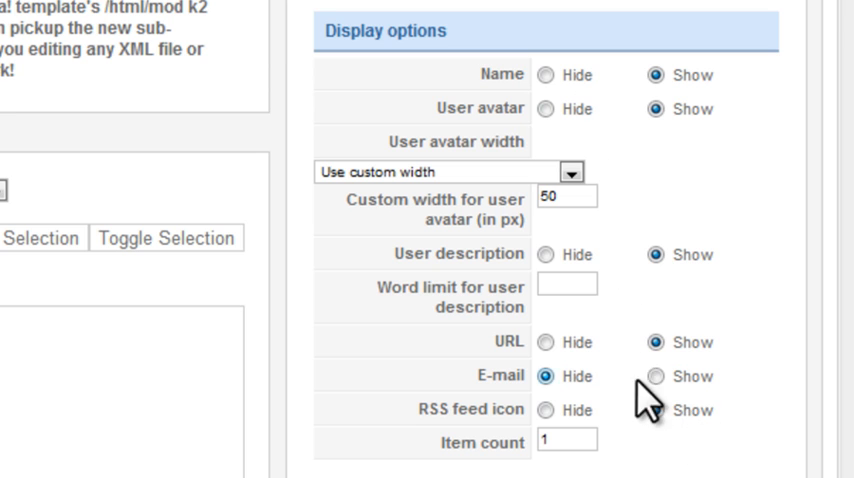
{"action": "scroll", "scroll_direction": "down", "scroll_amount": 3}
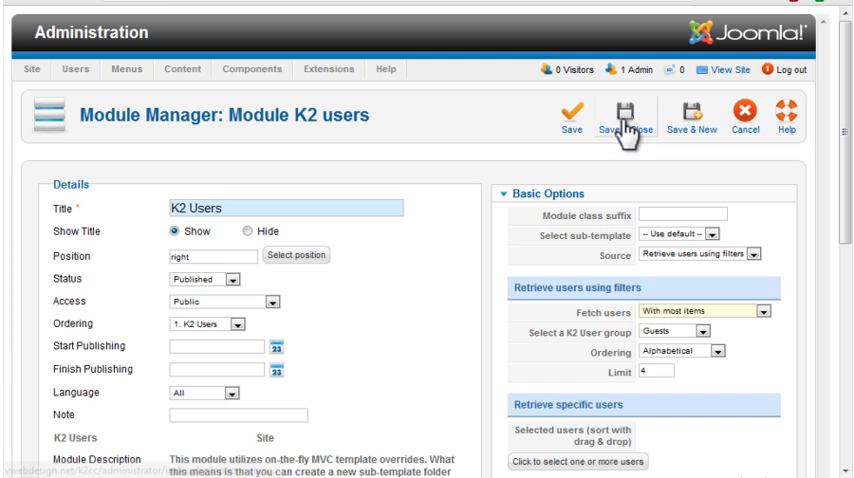
{"action": "mouse_move", "coordinate": [624, 122]}
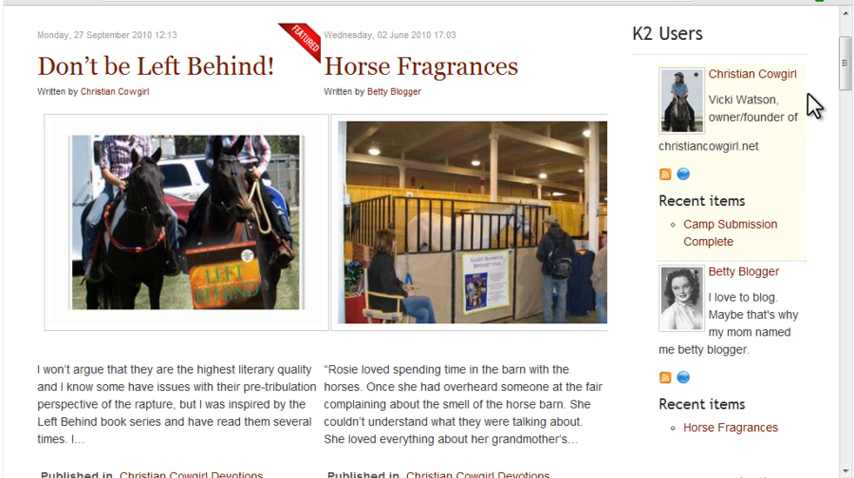
{"action": "mouse_move", "coordinate": [800, 222]}
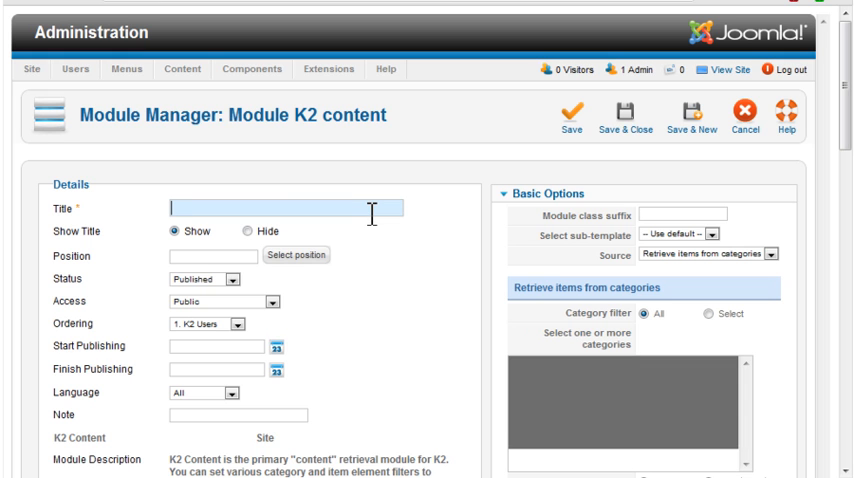
Title the module 'K2 Content', filter it to the Christian Cowgirl Devotions category, and save.
{"action": "type", "text": "K2 Content"}
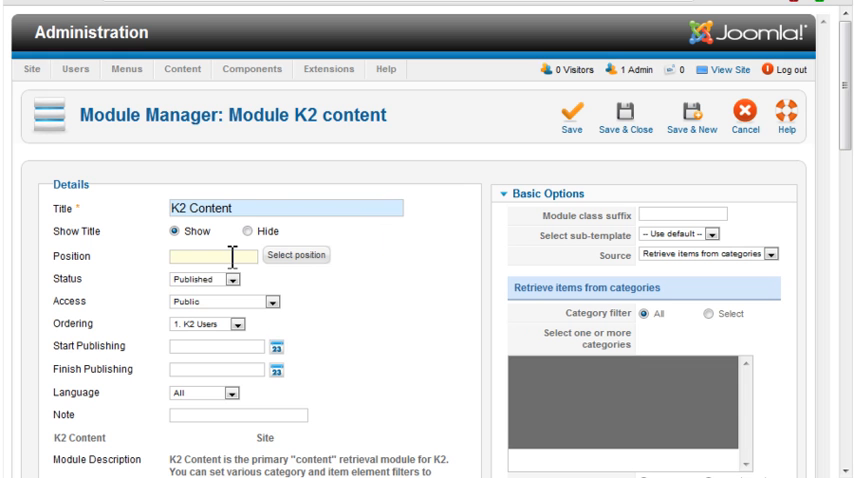
{"action": "scroll", "scroll_direction": "down", "scroll_amount": 3}
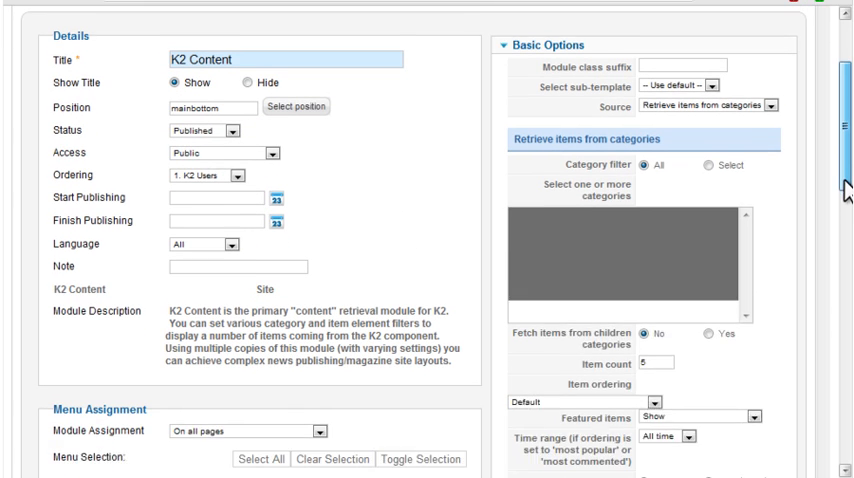
{"action": "left_click", "coordinate": [706, 132]}
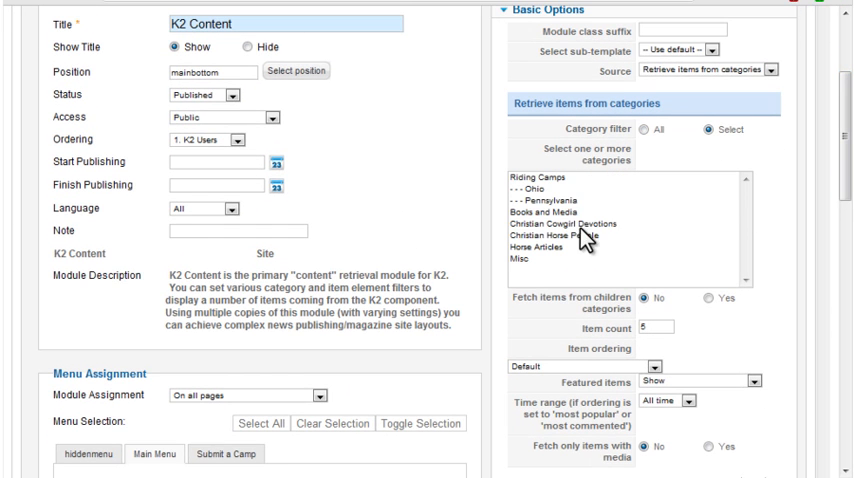
{"action": "left_click", "coordinate": [556, 224]}
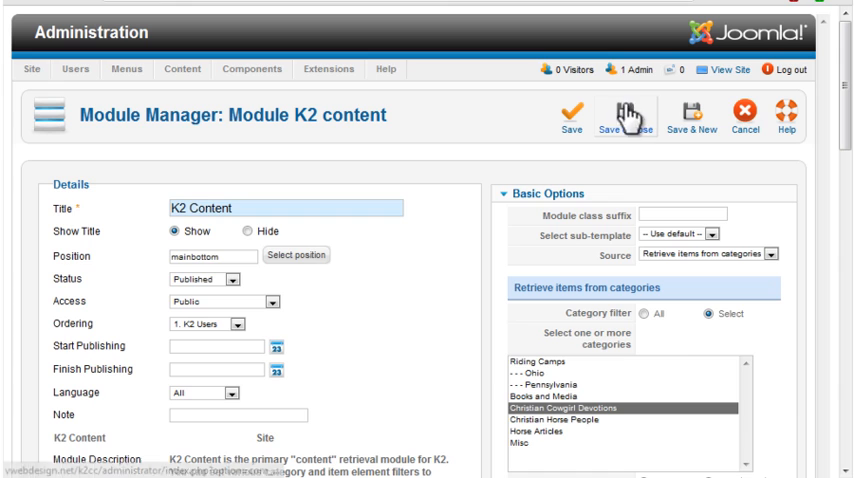
{"action": "left_click", "coordinate": [620, 112]}
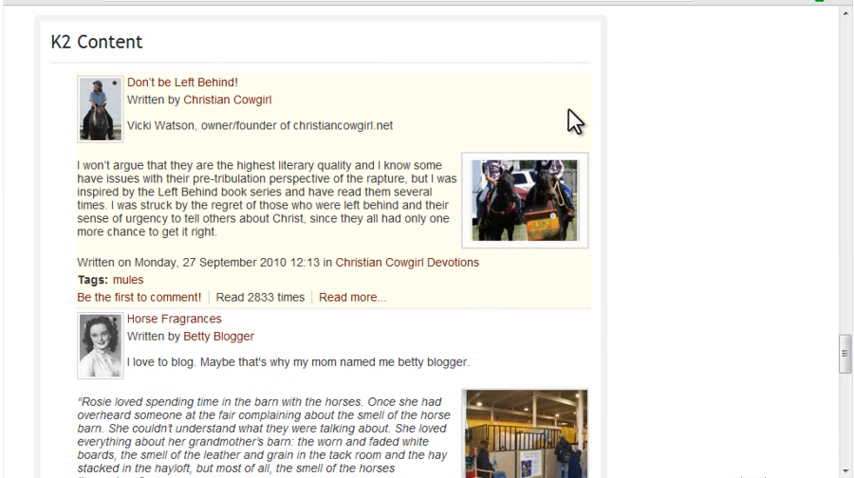
{"action": "mouse_move", "coordinate": [616, 190]}
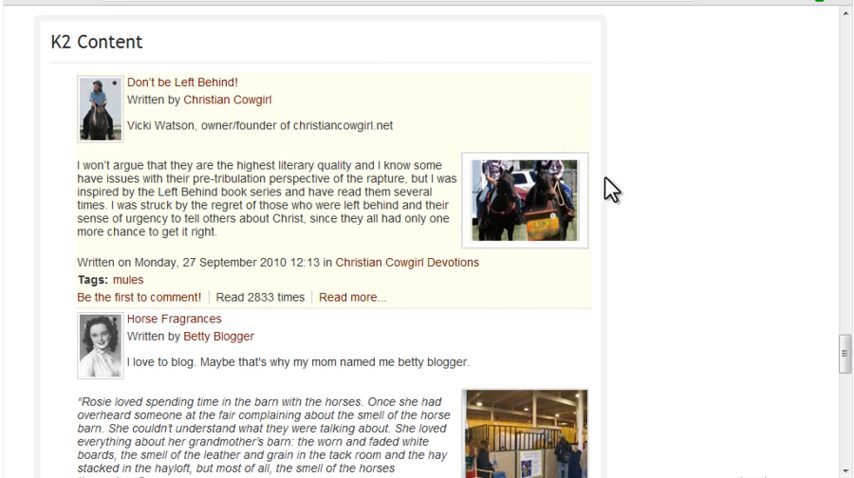
{"action": "mouse_move", "coordinate": [640, 276]}
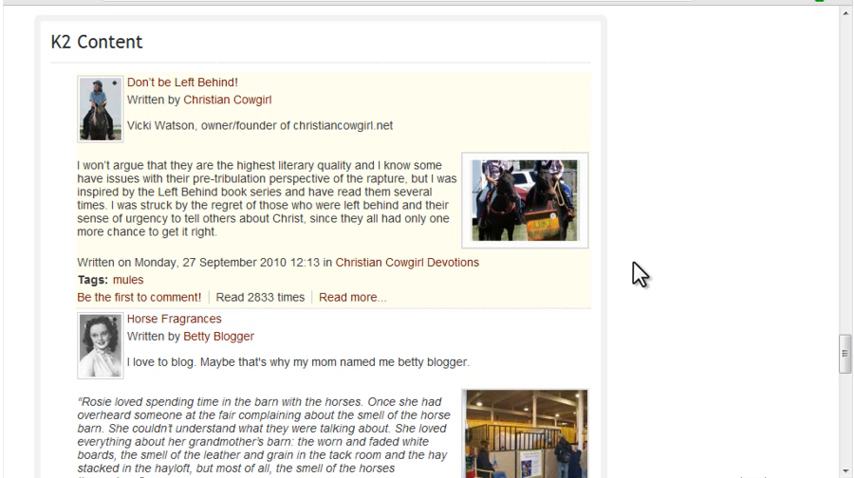
{"action": "mouse_move", "coordinate": [624, 318]}
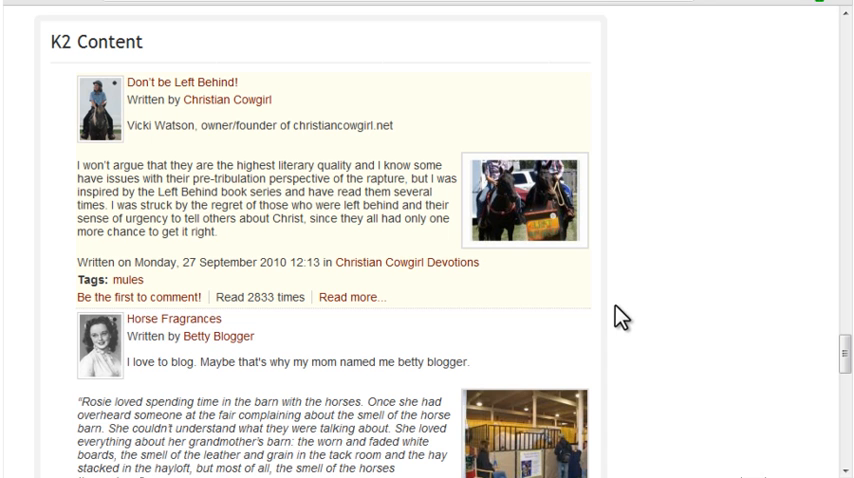
{"action": "scroll", "scroll_direction": "down", "scroll_amount": 3}
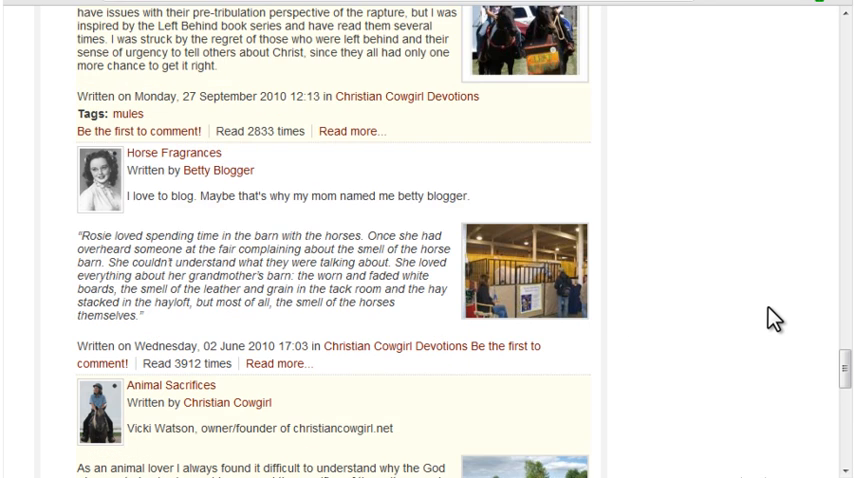
{"action": "scroll", "scroll_direction": "down", "scroll_amount": 3}
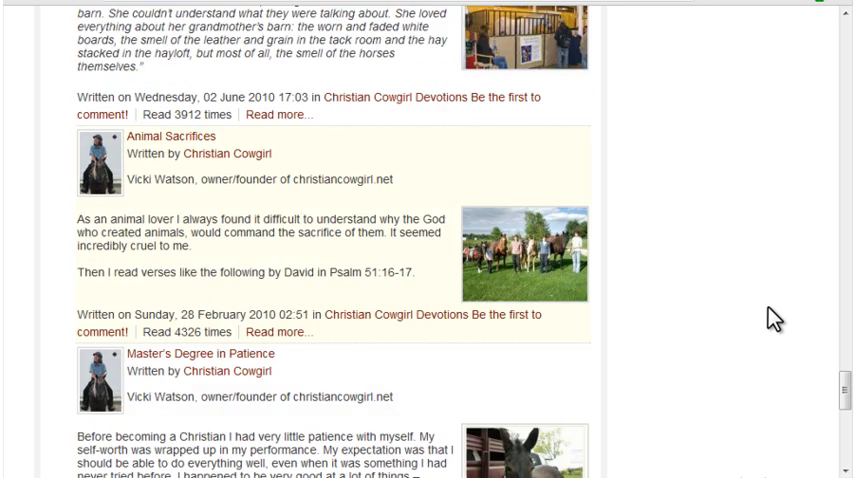
{"action": "scroll", "scroll_direction": "down", "scroll_amount": 3}
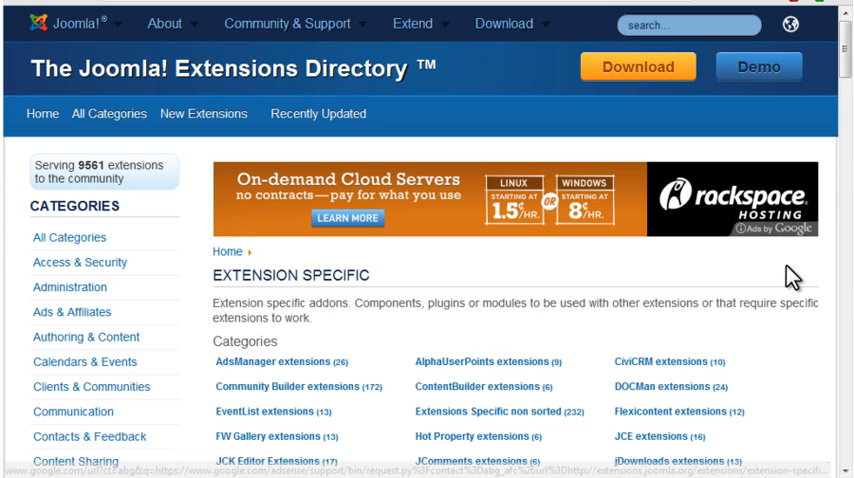
{"action": "mouse_move", "coordinate": [798, 280]}
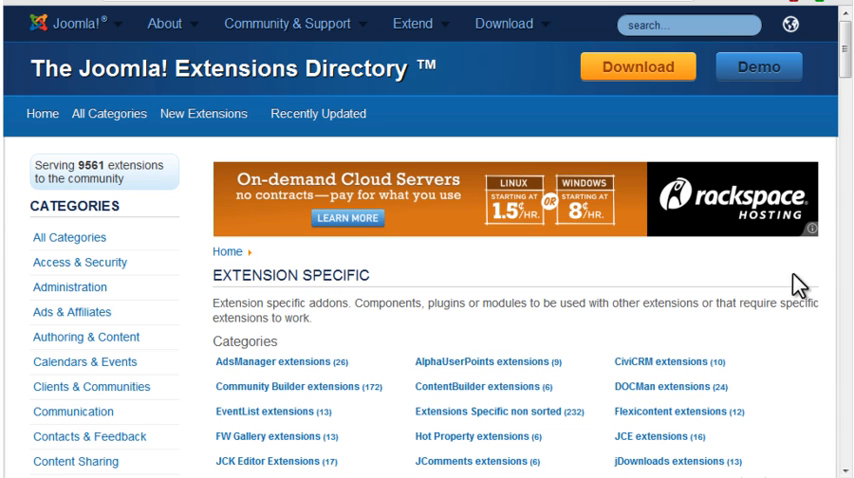
{"action": "mouse_move", "coordinate": [828, 282]}
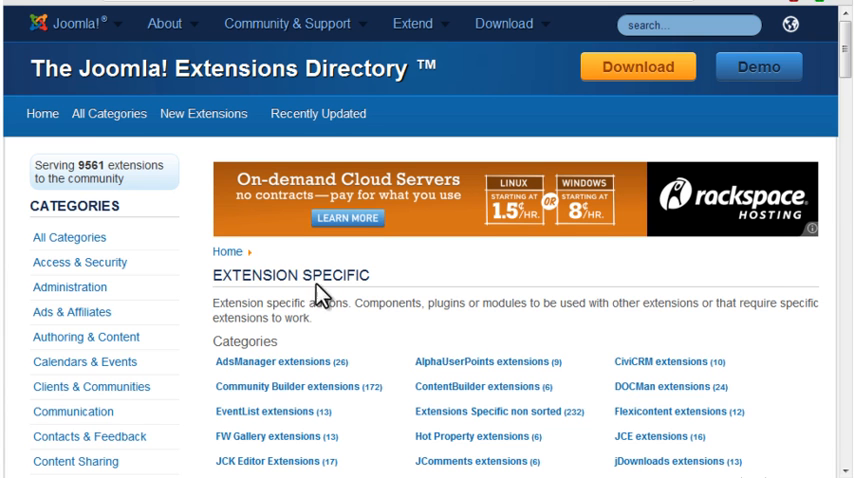
Open the K2 extensions listing from the Extension Specific category and browse the results.
{"action": "scroll", "scroll_direction": "down", "scroll_amount": 3}
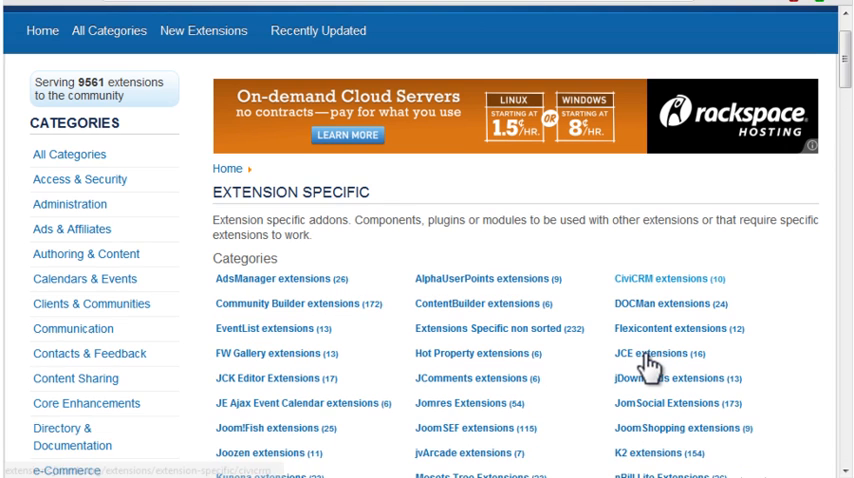
{"action": "scroll", "scroll_direction": "down", "scroll_amount": 3}
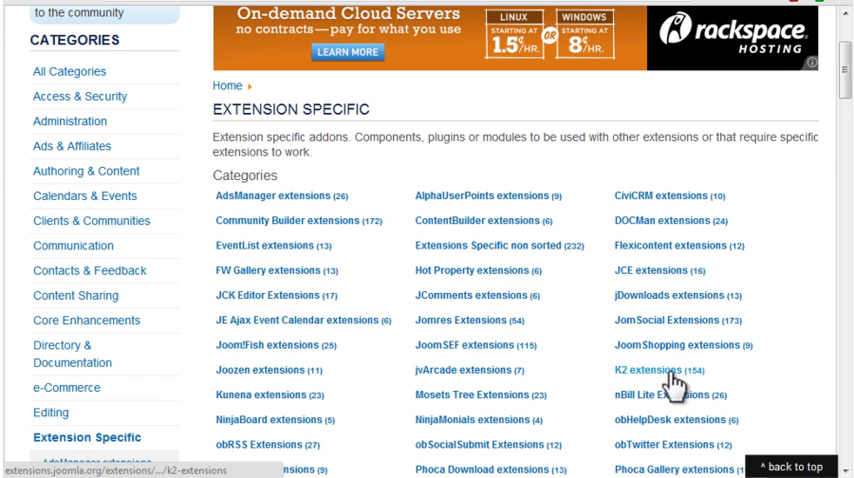
{"action": "left_click", "coordinate": [646, 368]}
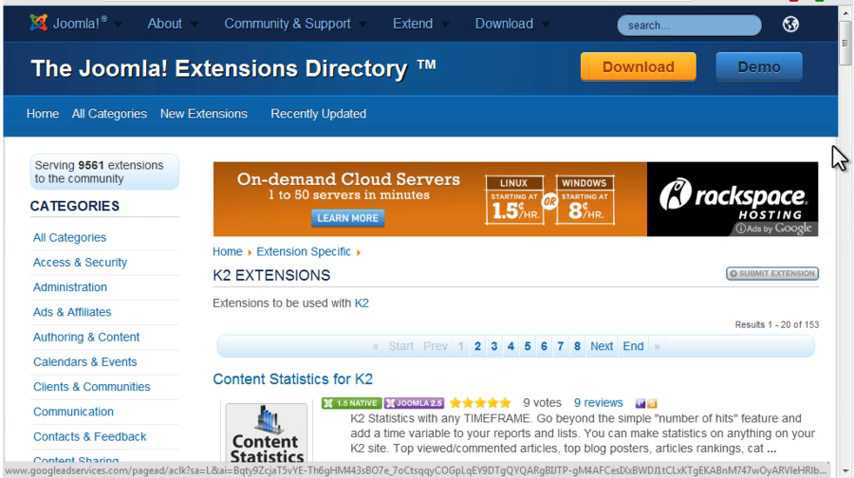
{"action": "scroll", "scroll_direction": "down", "scroll_amount": 3}
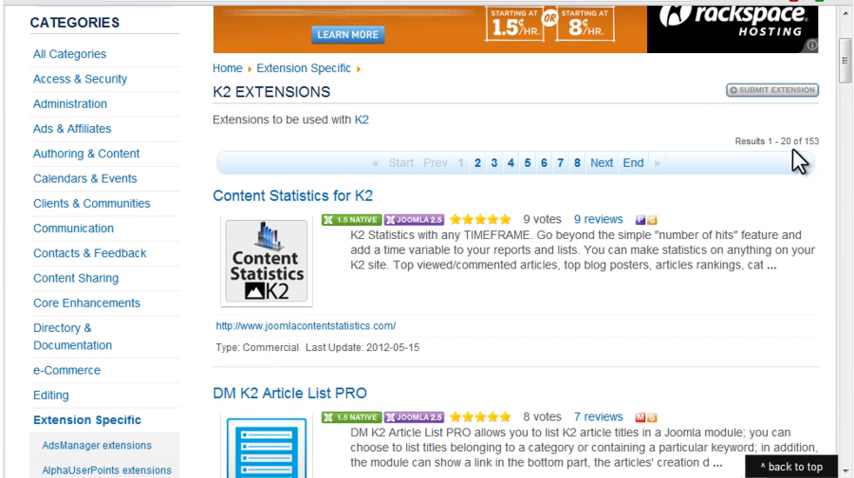
{"action": "mouse_move", "coordinate": [820, 172]}
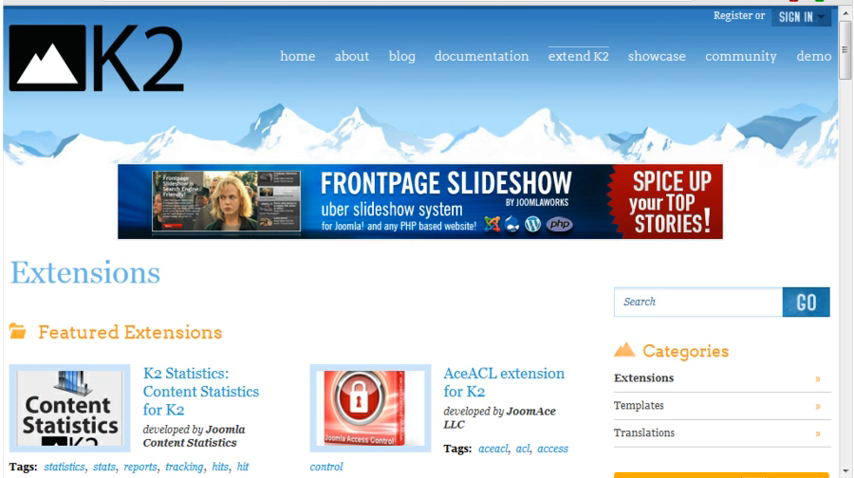
{"action": "mouse_move", "coordinate": [760, 244]}
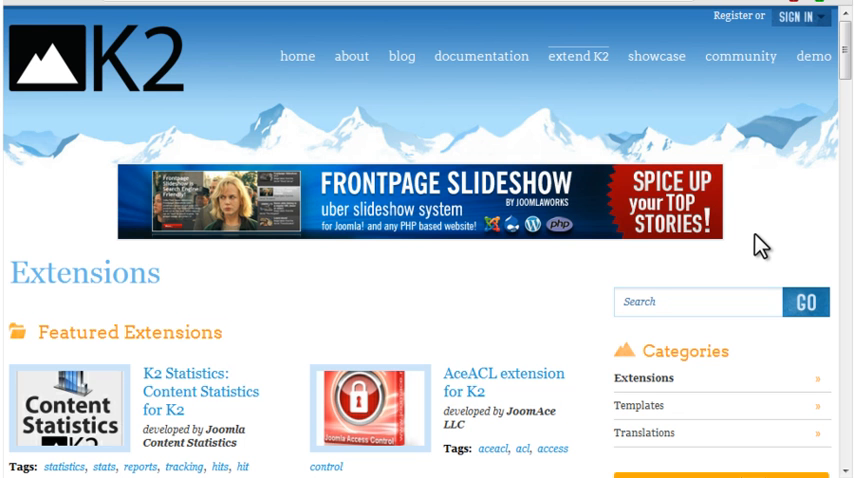
Scroll through the featured extensions on getk2.org's K2 Extensions page.
{"action": "scroll", "scroll_direction": "down", "scroll_amount": 3}
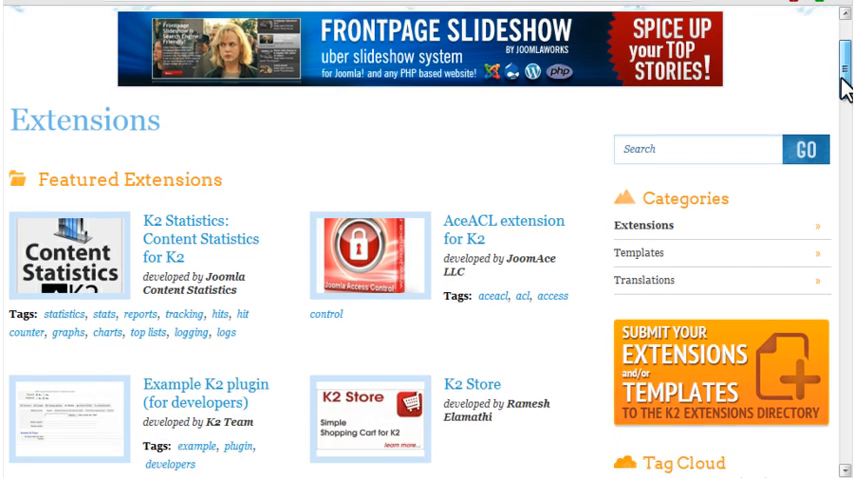
{"action": "scroll", "scroll_direction": "down", "scroll_amount": 3}
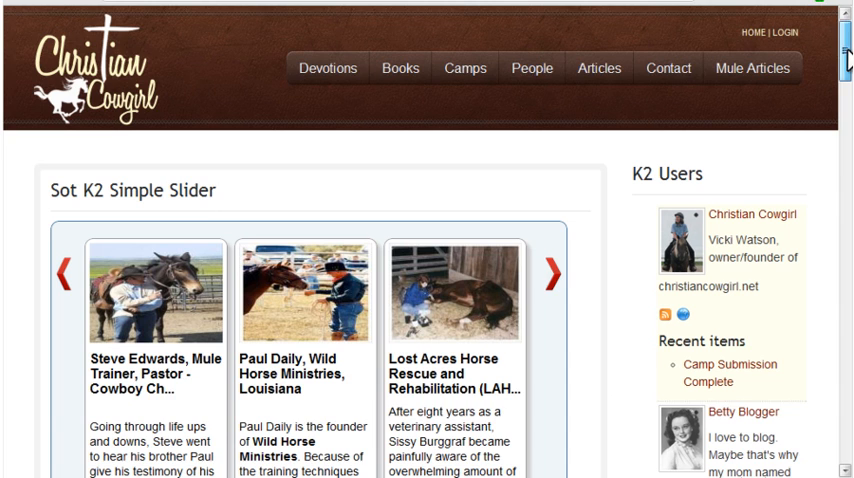
{"action": "scroll", "scroll_direction": "down", "scroll_amount": 3}
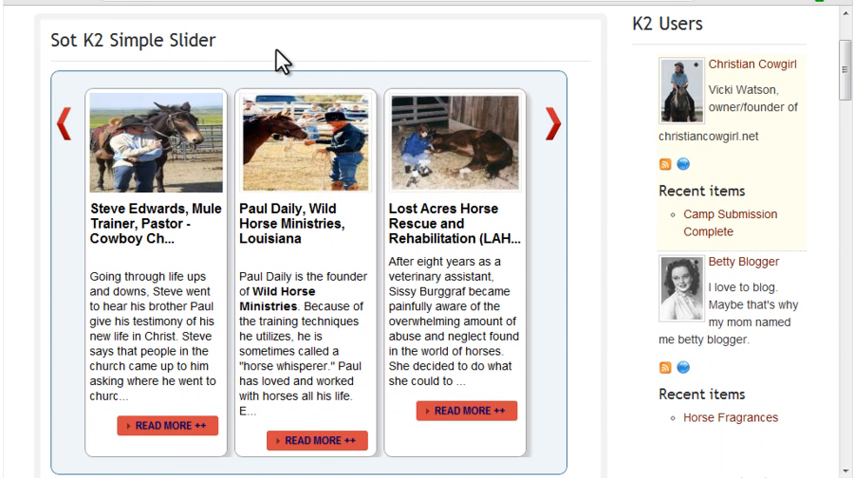
{"action": "mouse_move", "coordinate": [270, 56]}
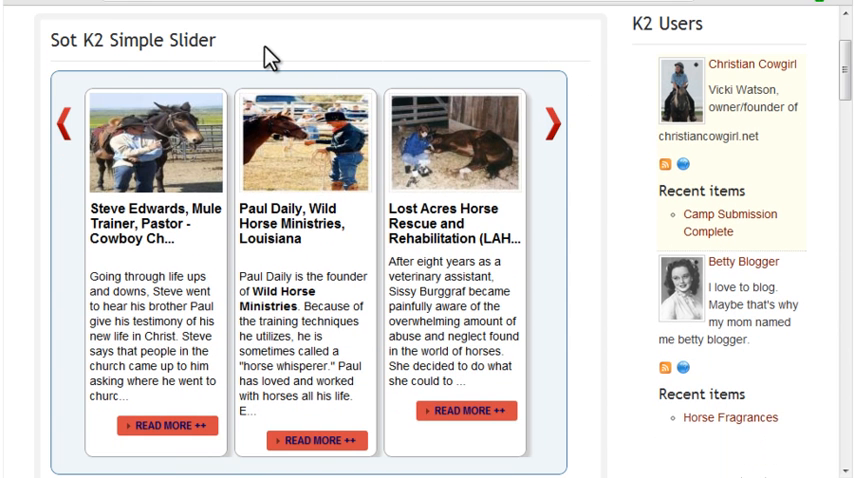
{"action": "mouse_move", "coordinate": [220, 66]}
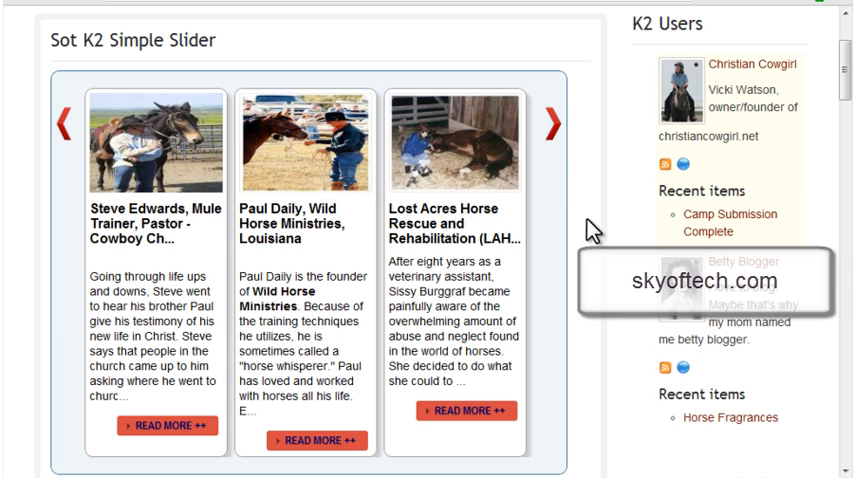
{"action": "left_click", "coordinate": [552, 124]}
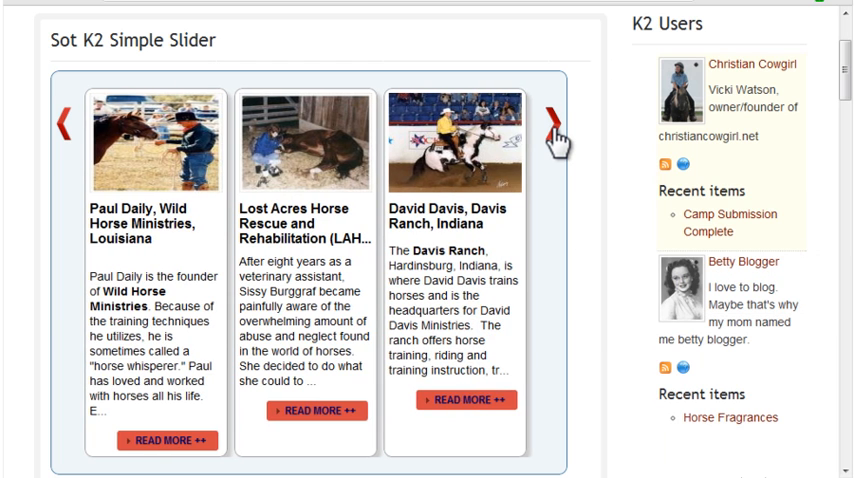
{"action": "left_click", "coordinate": [552, 126]}
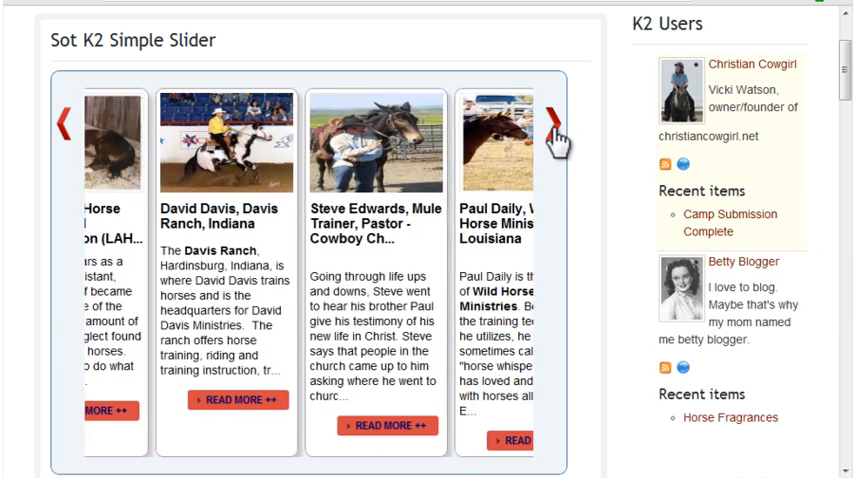
{"action": "left_click", "coordinate": [556, 128]}
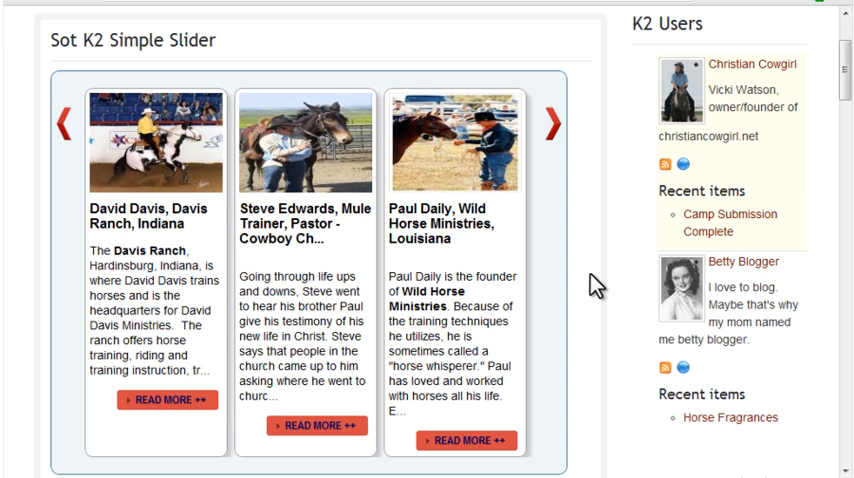